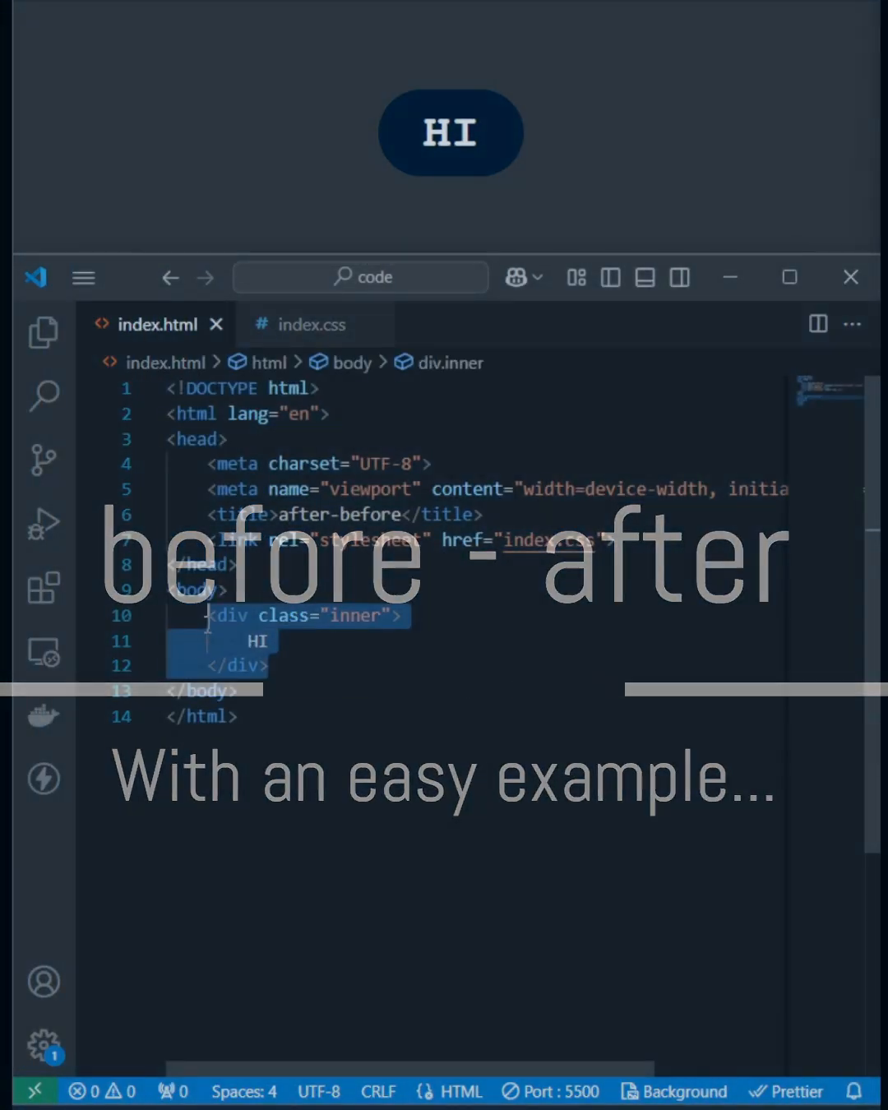
Step: Switch to index.css and start an empty .inner::after rule below the .inner styles
click(312, 324)
text(.inner::after{)
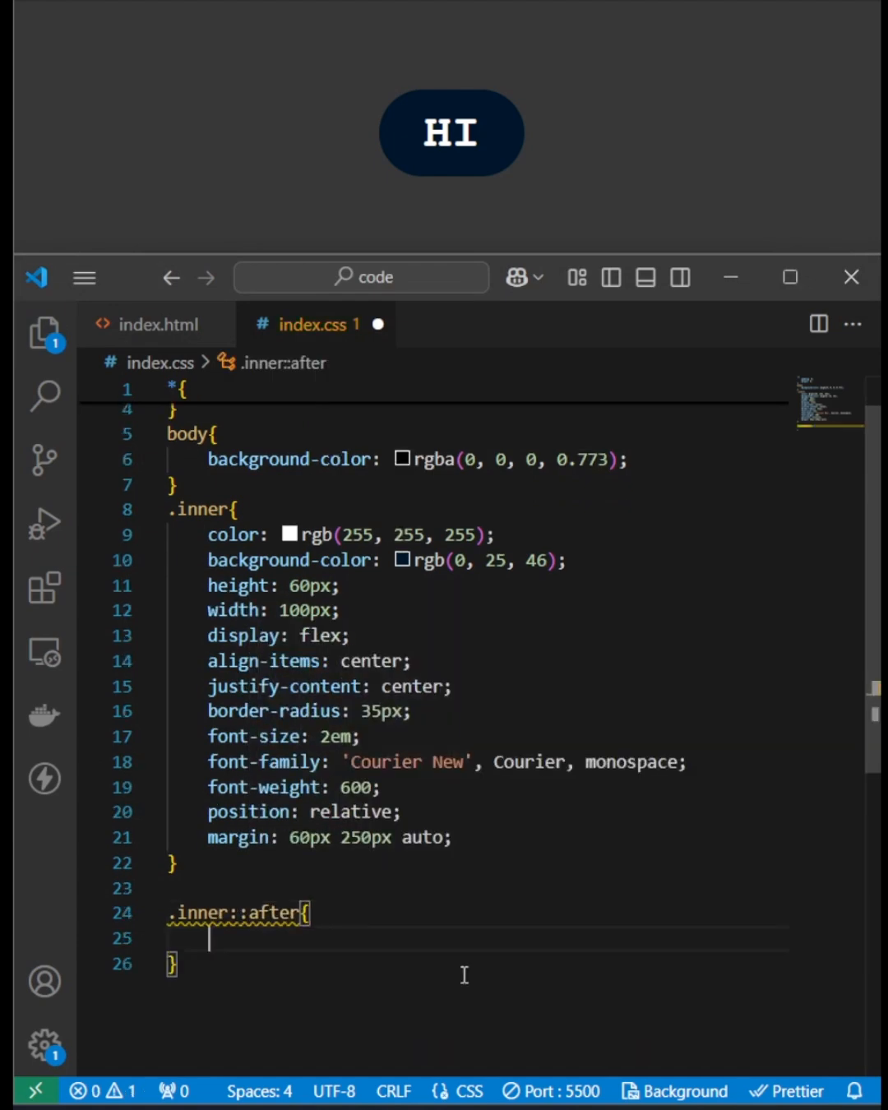
Step: Give .inner::after empty content, 100% size, a 35deg red-to-blue linear-gradient, absolute position and z-index -1
text(content: '';)
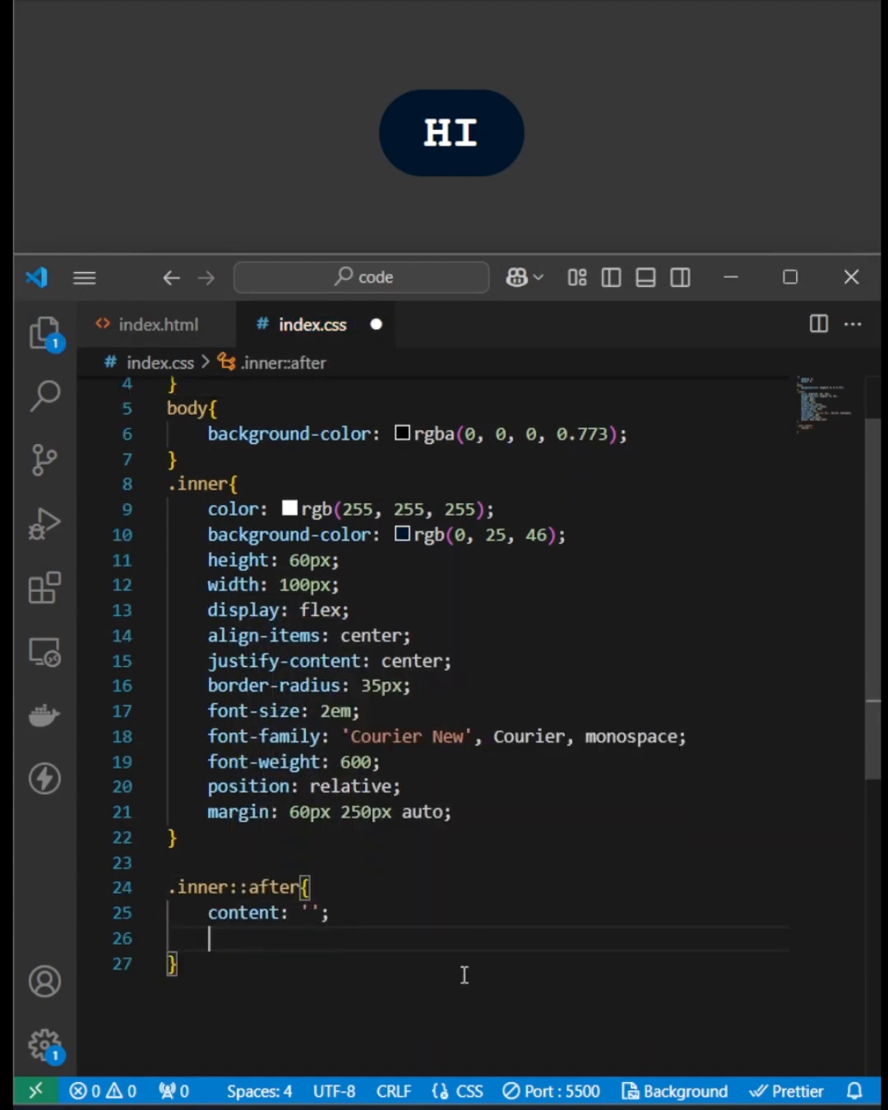
text(height: 100)
text(width: 100;)
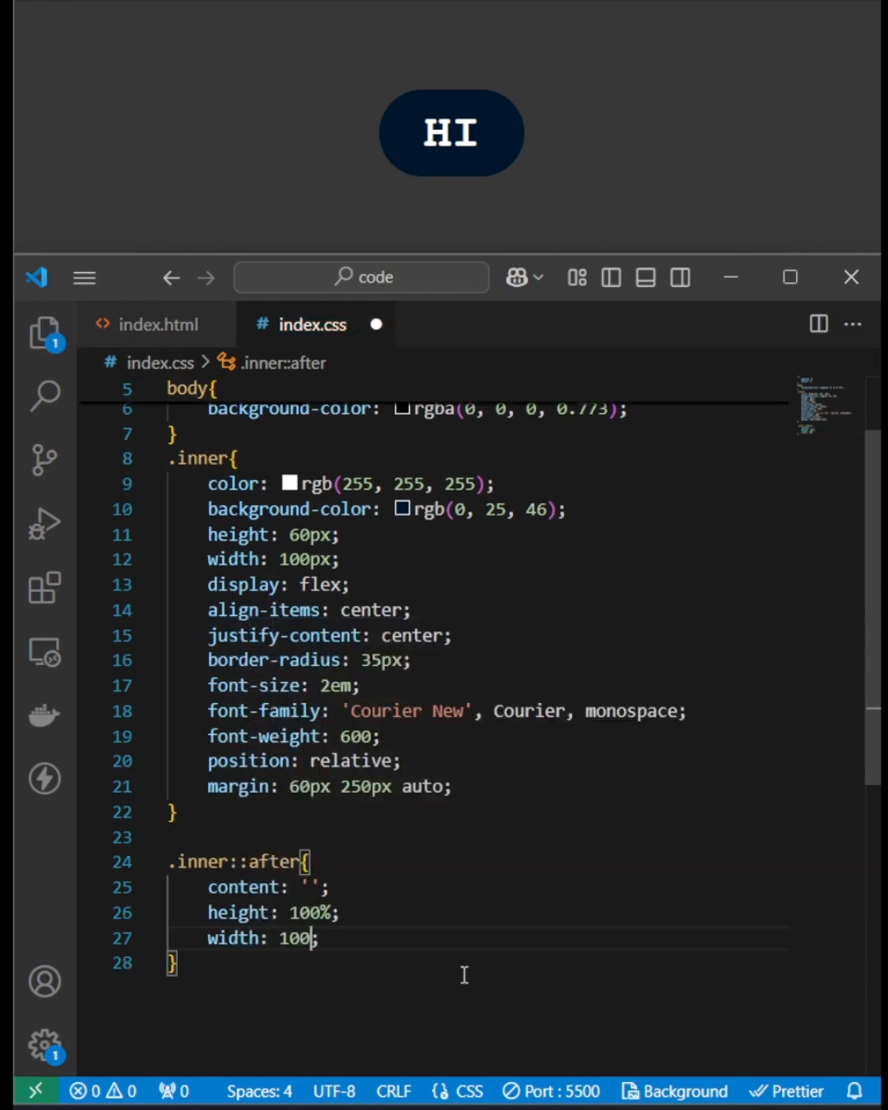
text(%;)
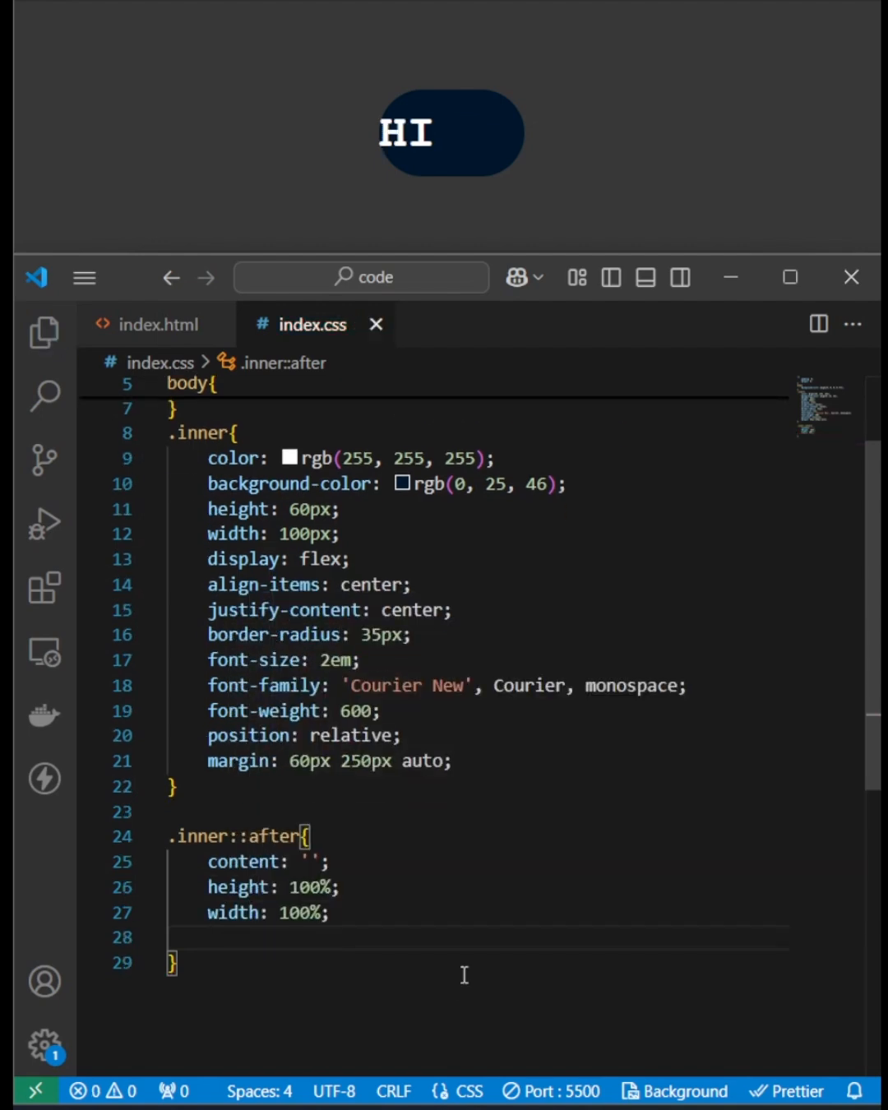
text(background: linear-gradient(3);)
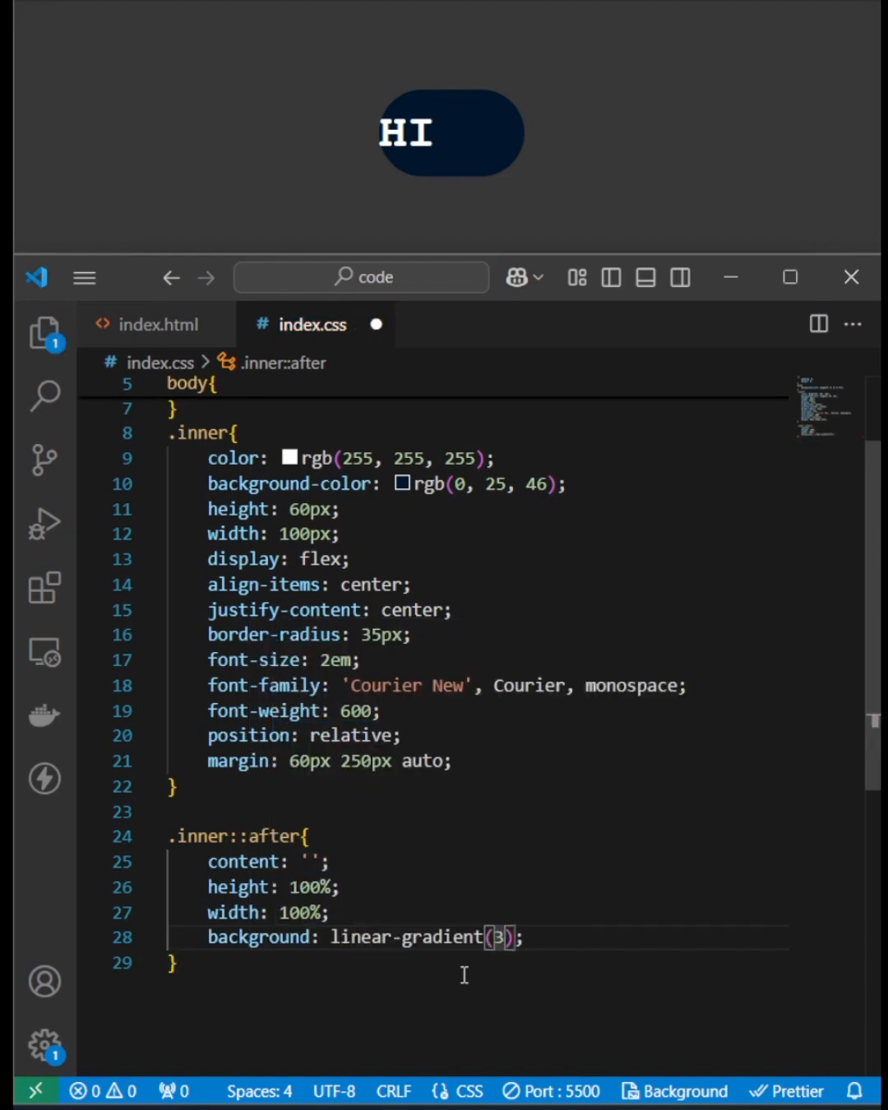
text(35deg,red,blue)
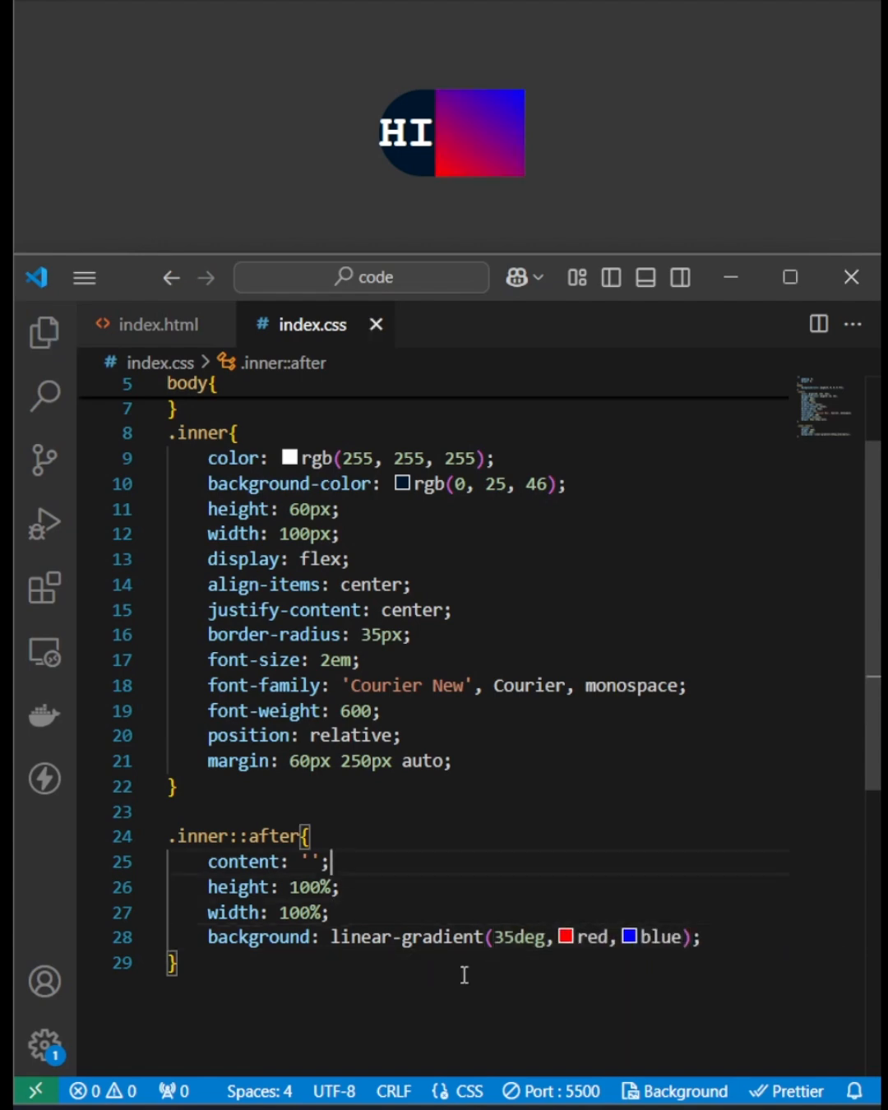
text(position: absolute;)
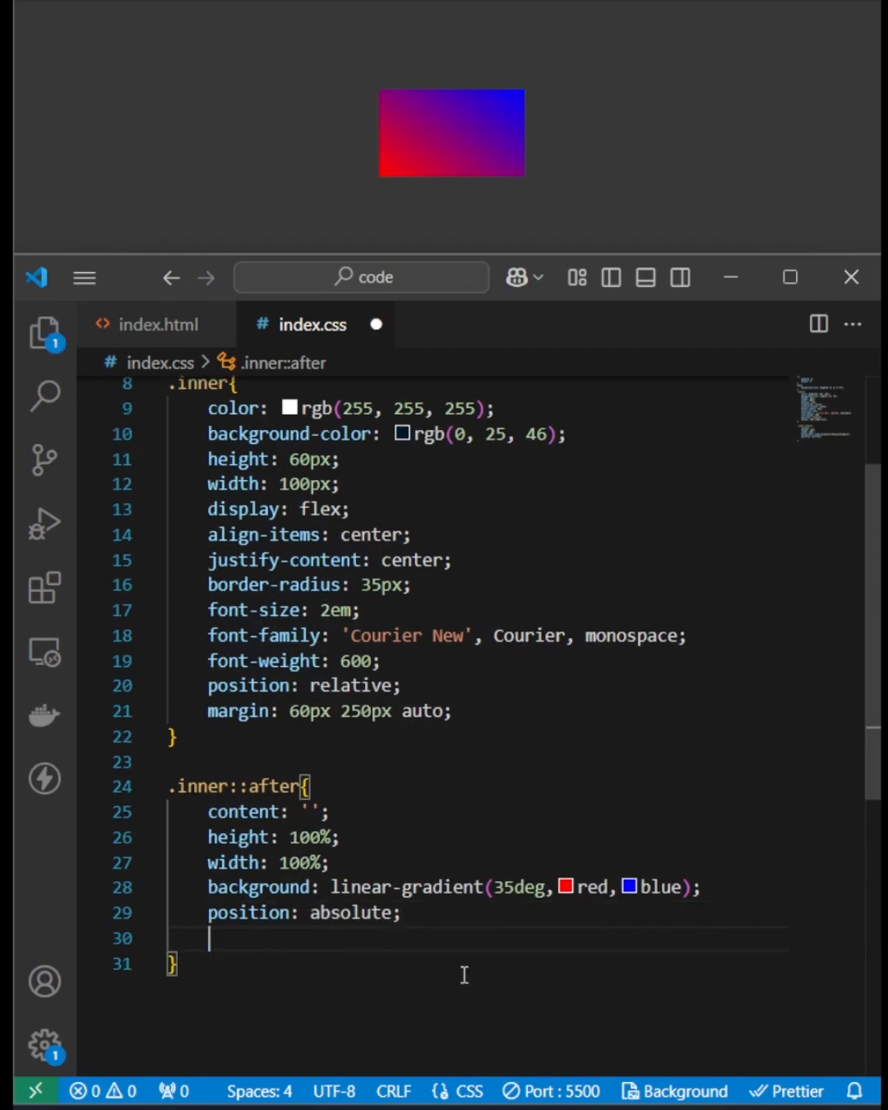
text(z-index: -1;)
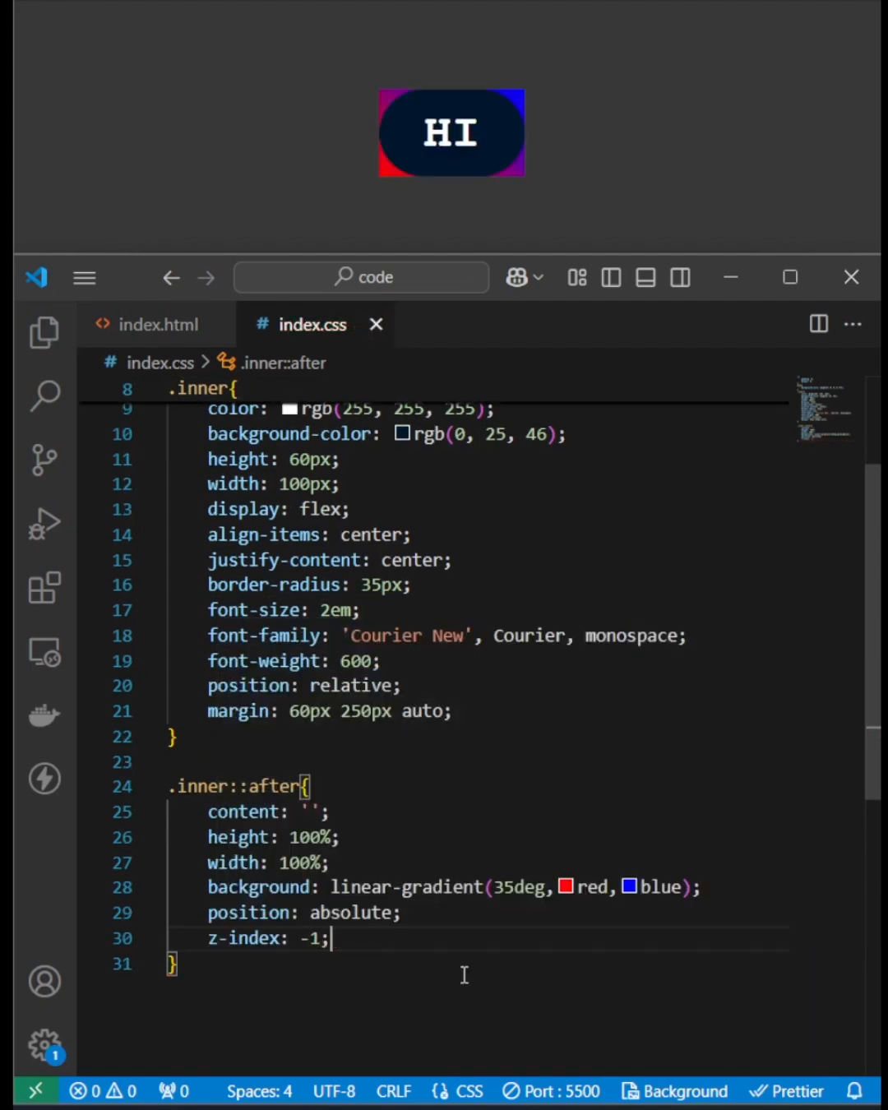
Step: Add padding and a 35px border-radius to .inner::after so the gradient forms a rounded ring
text(padding: 6%;)
text(border-radius: 35px;)
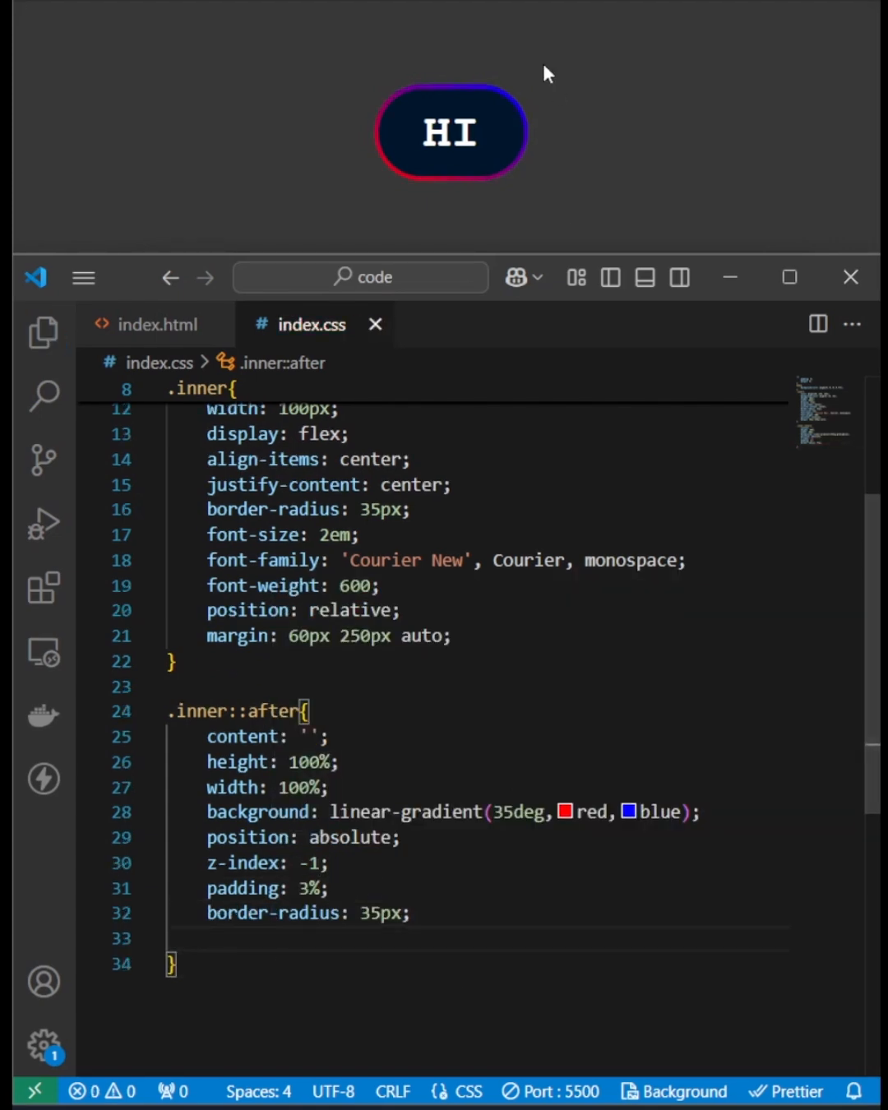
click(418, 941)
text(,.inner::)
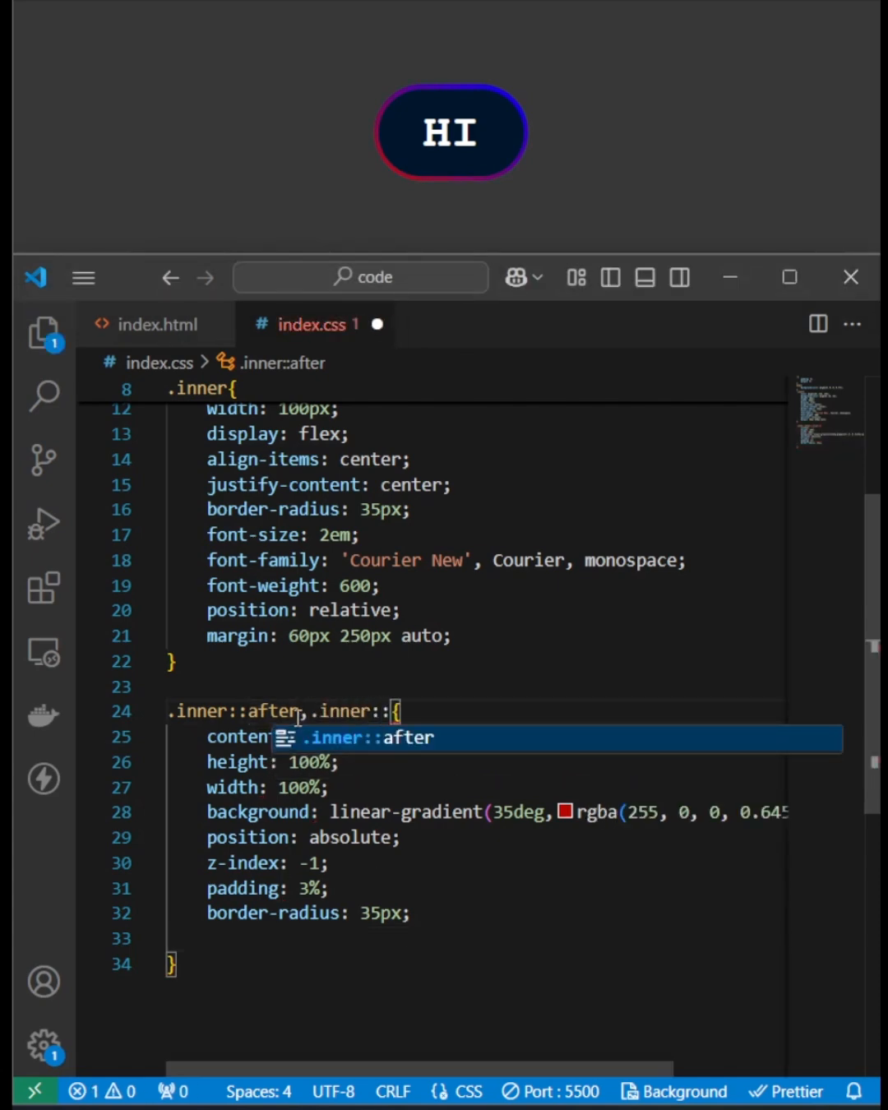
Step: Extend the selector to .inner::after,.inner::before and add .inner::before with filter: blur(100px)
text(before)
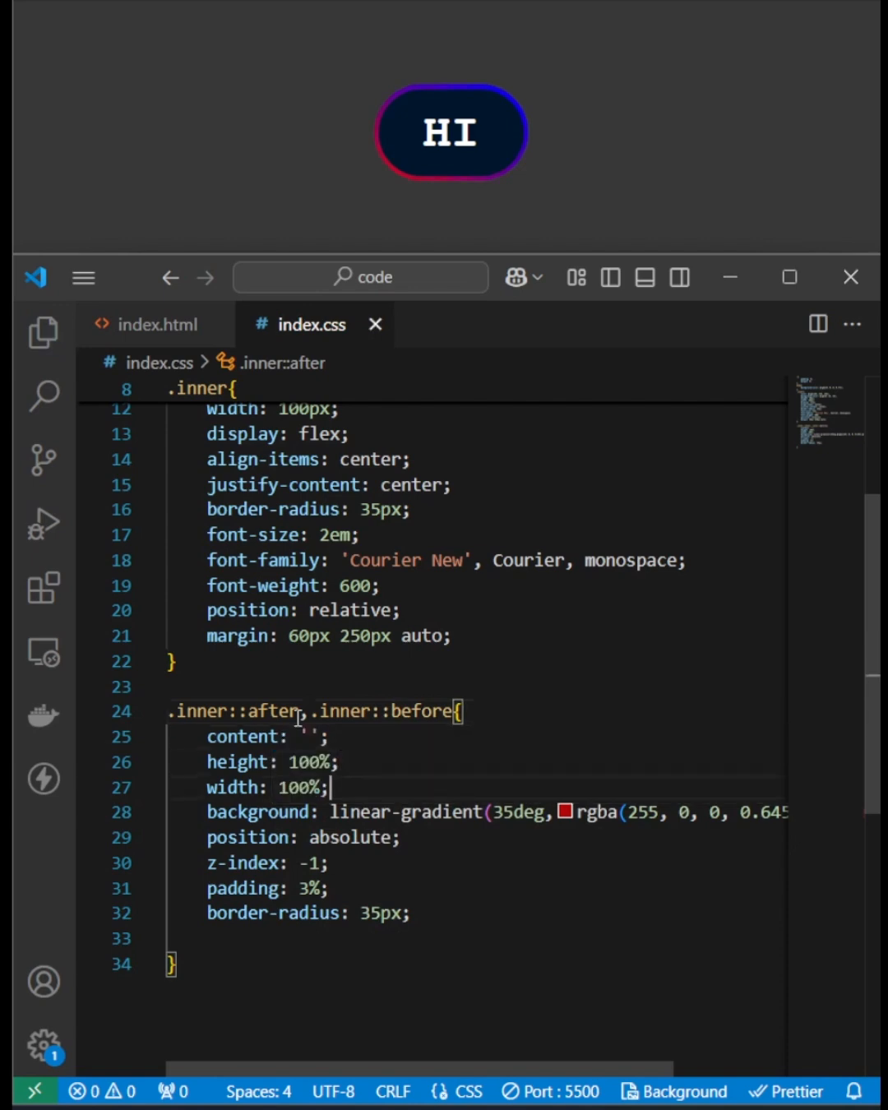
text(.inner::before{)
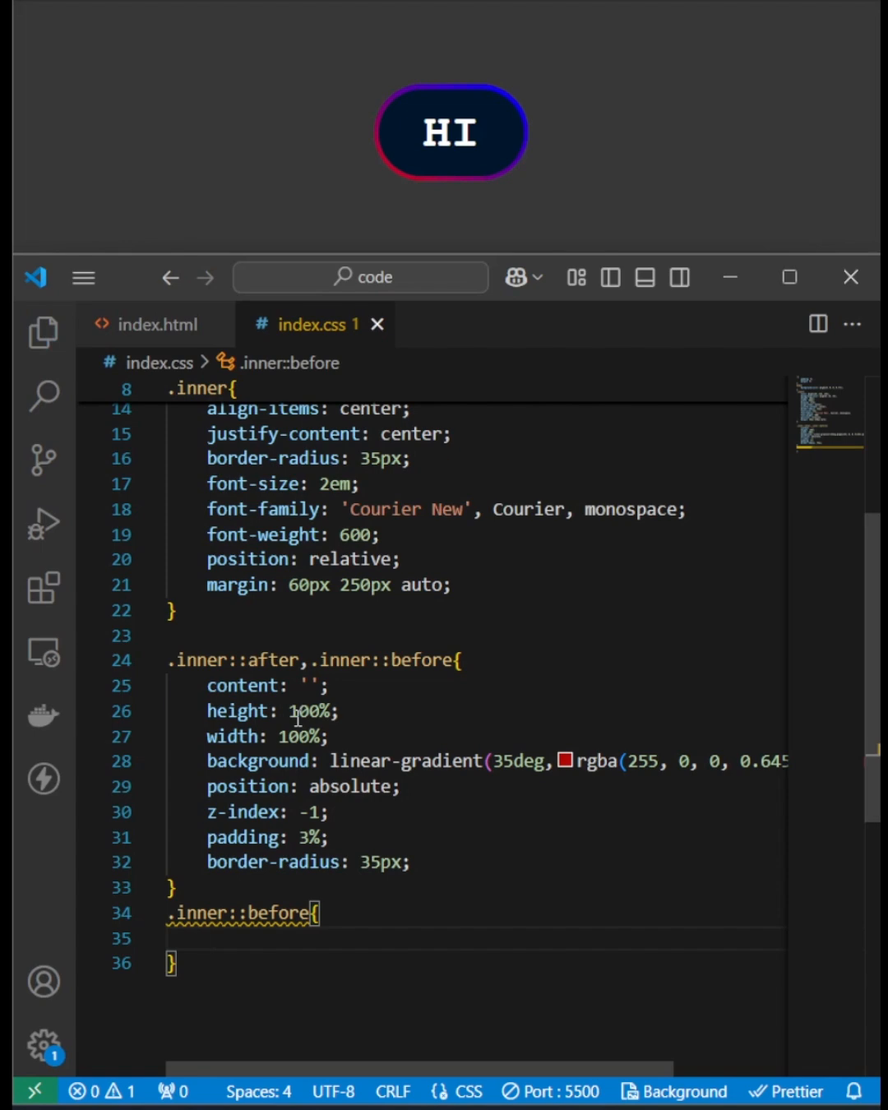
text(filter: blur;)
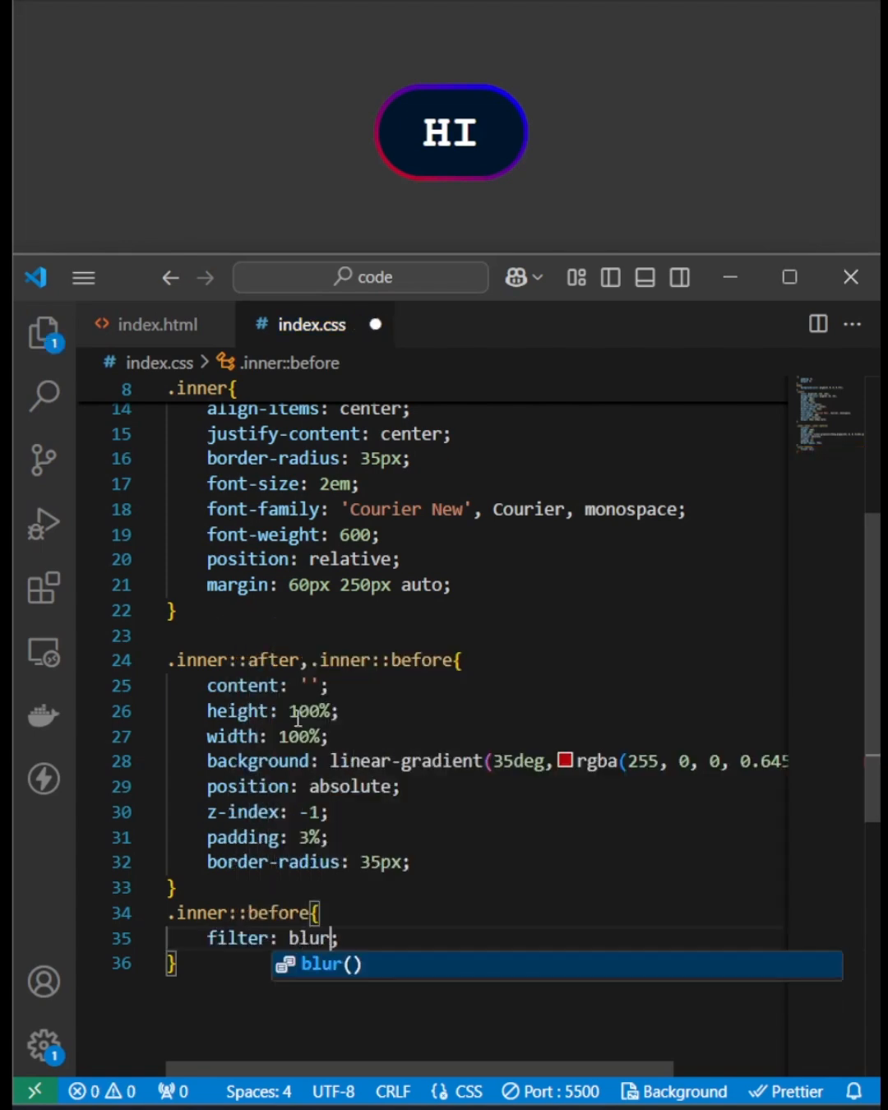
text((100px))
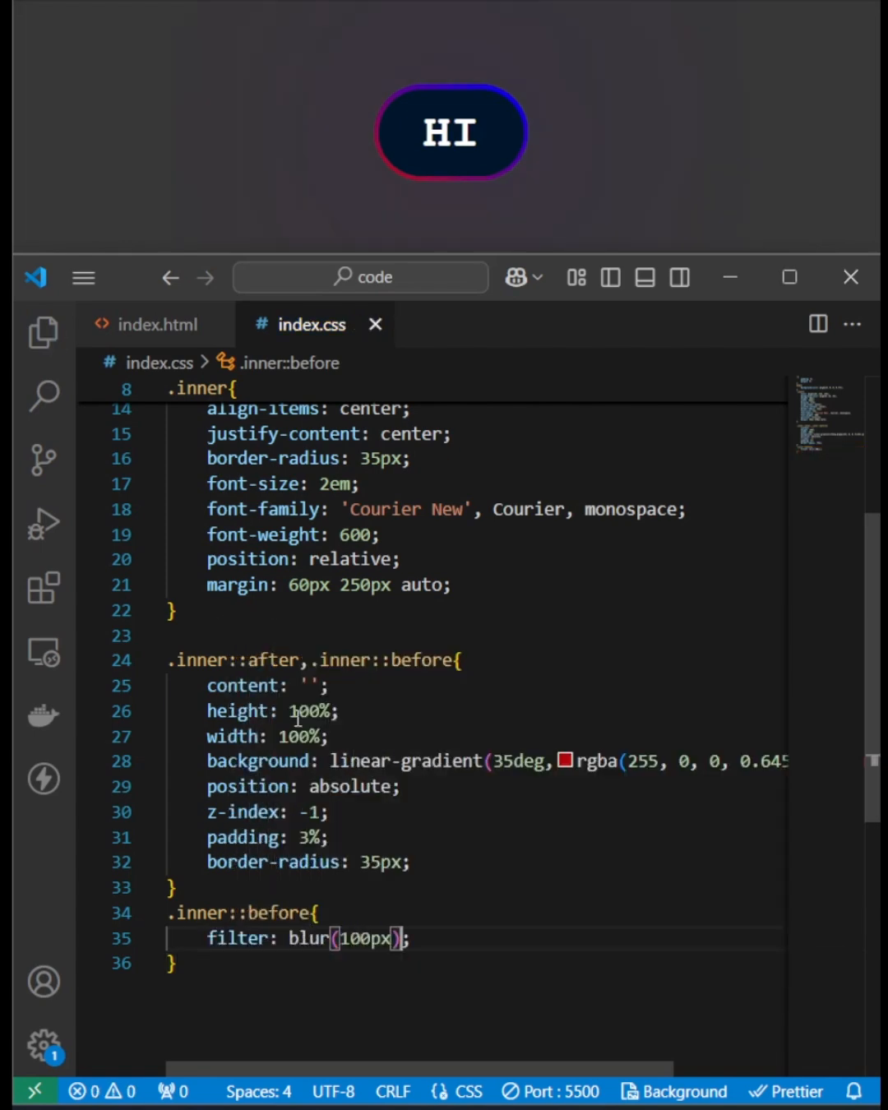